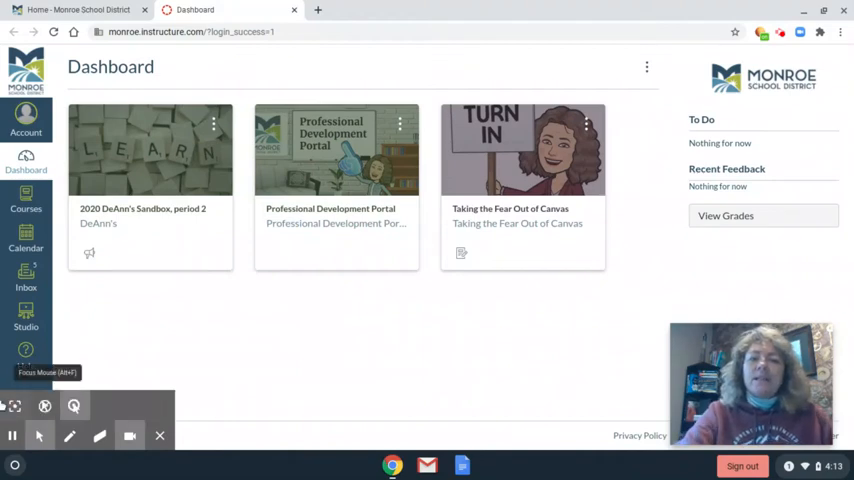
mouse_move(272, 338)
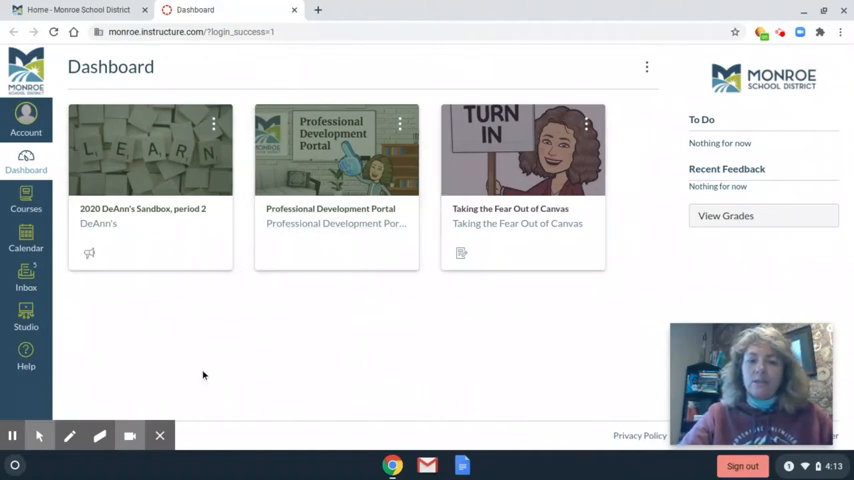
mouse_move(184, 82)
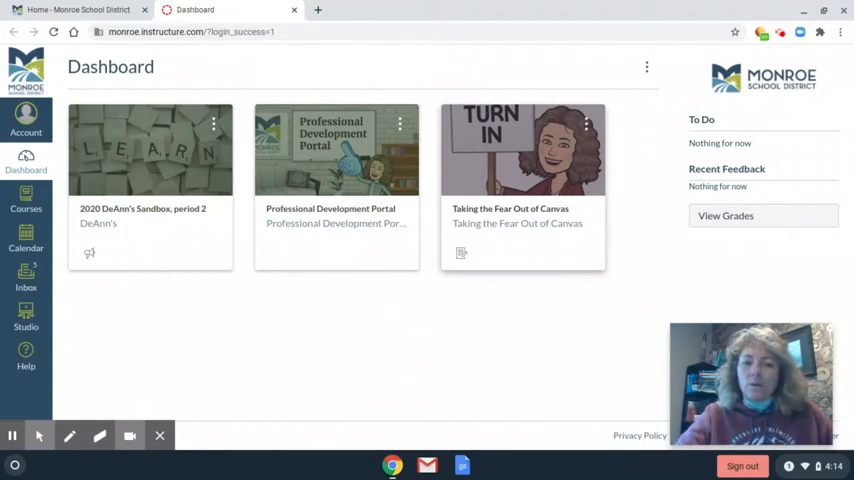
mouse_move(463, 322)
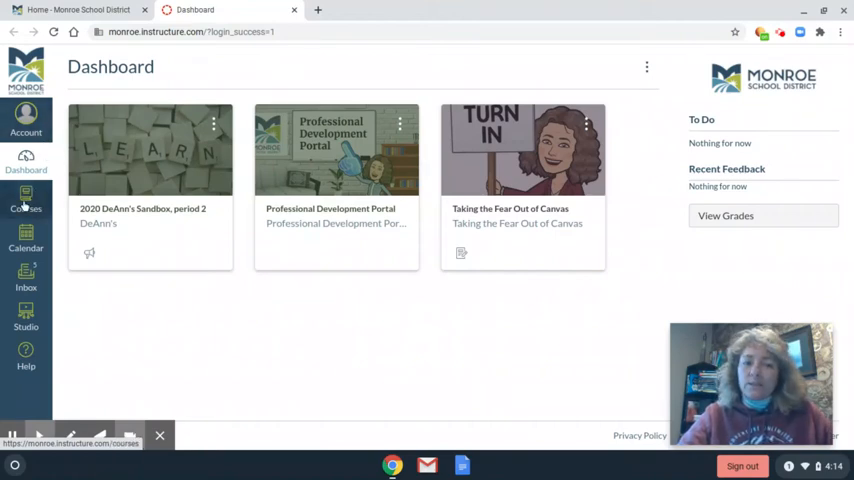
mouse_move(26, 280)
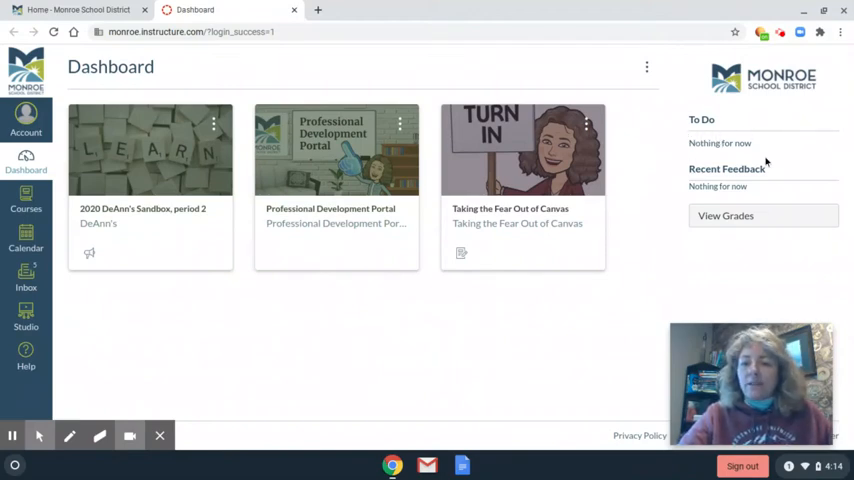
mouse_move(650, 200)
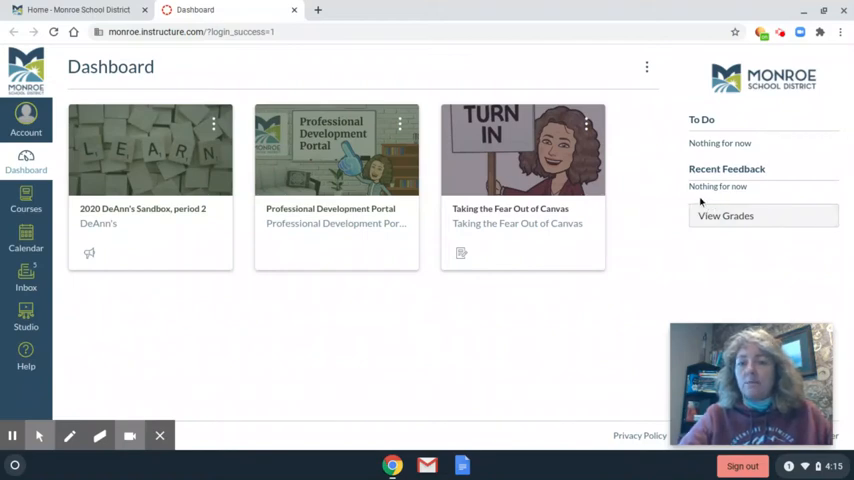
mouse_move(671, 269)
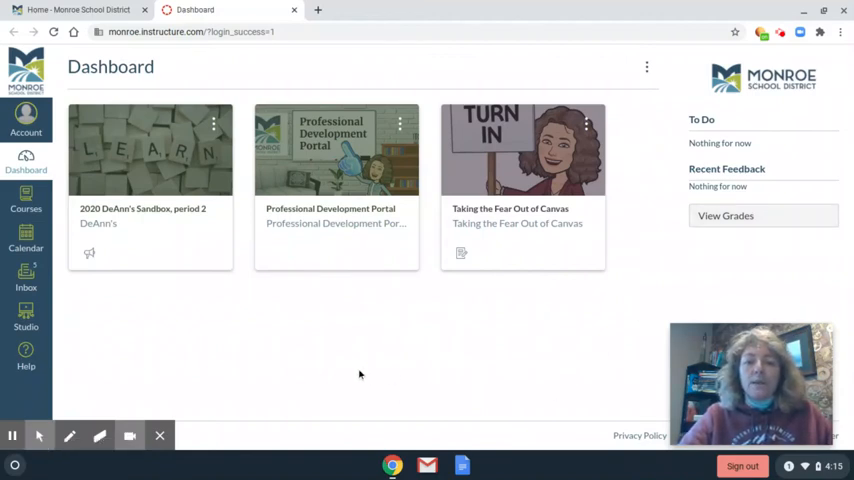
Open the Professional Development Portal course home and scroll through its Resources tiles
left_click(330, 216)
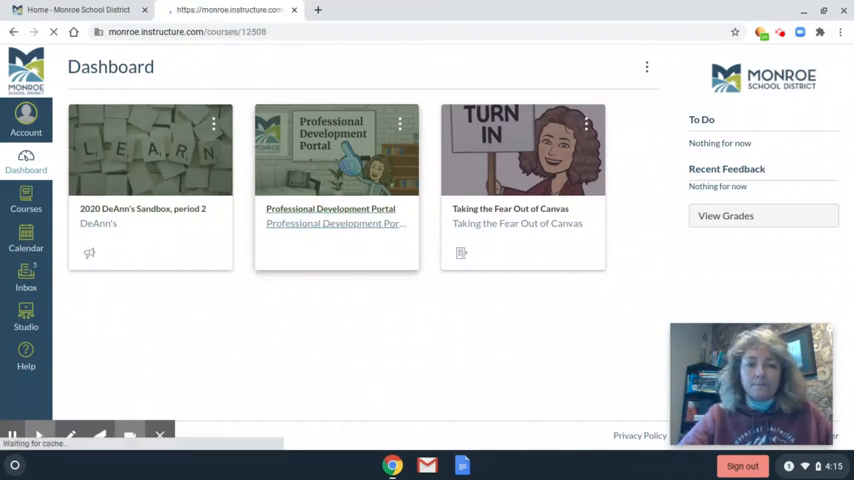
left_click(336, 150)
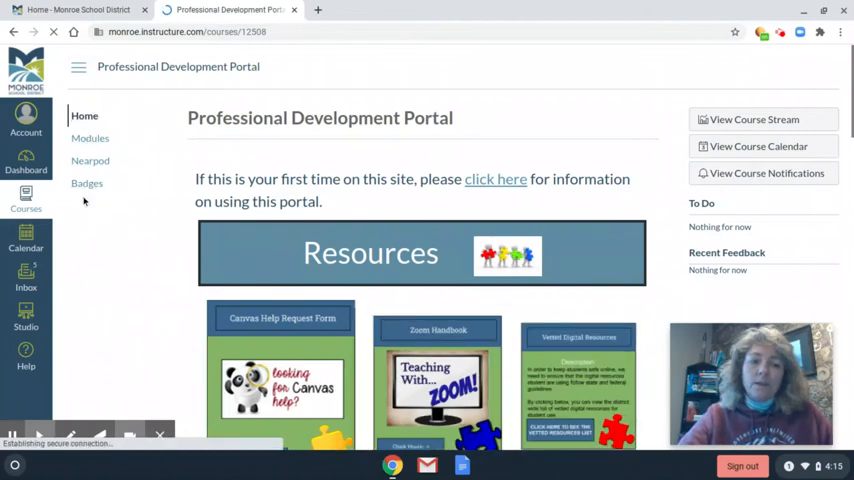
mouse_move(90, 160)
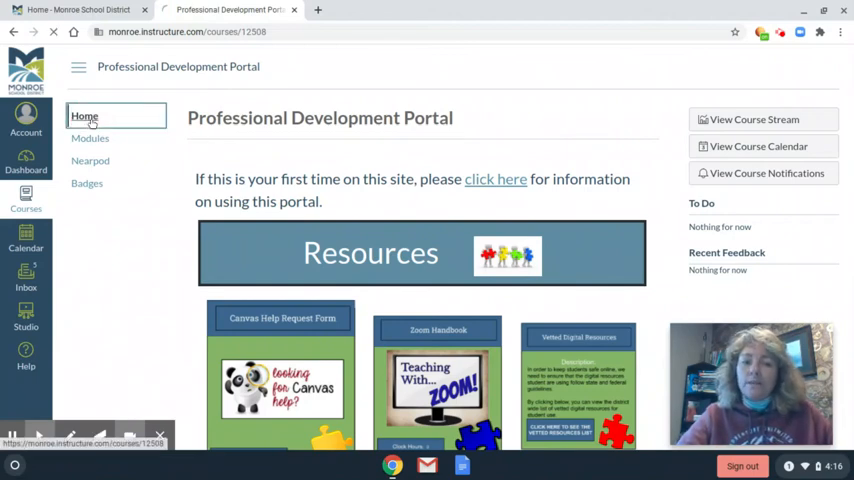
left_click(84, 116)
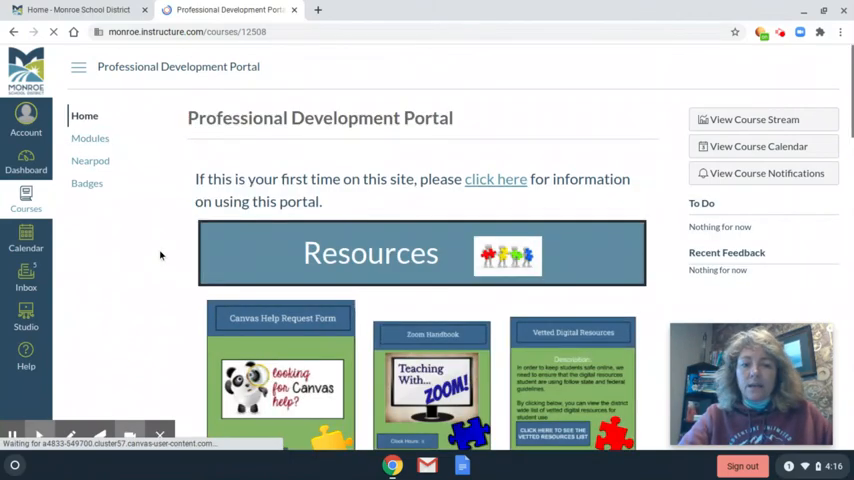
scroll("down", 3)
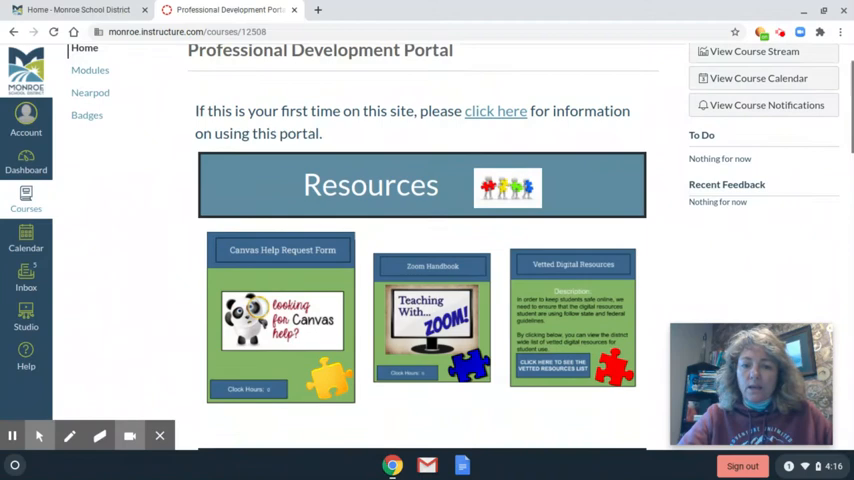
scroll("down", 3)
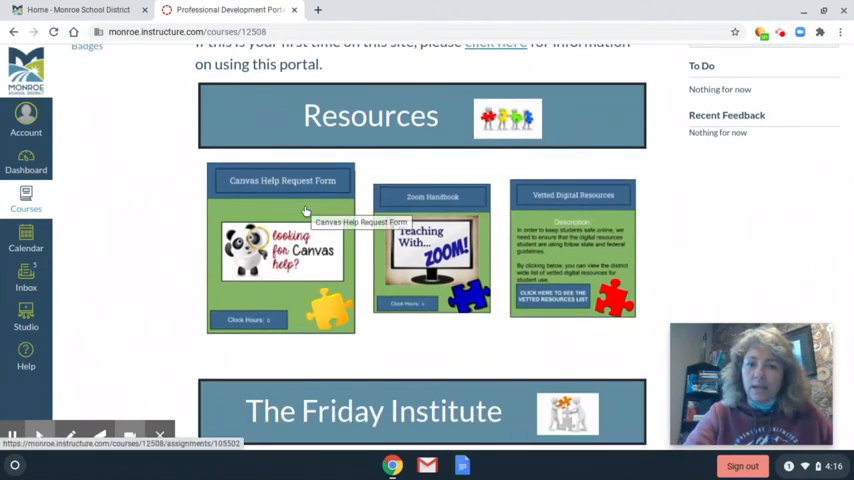
scroll("down", 3)
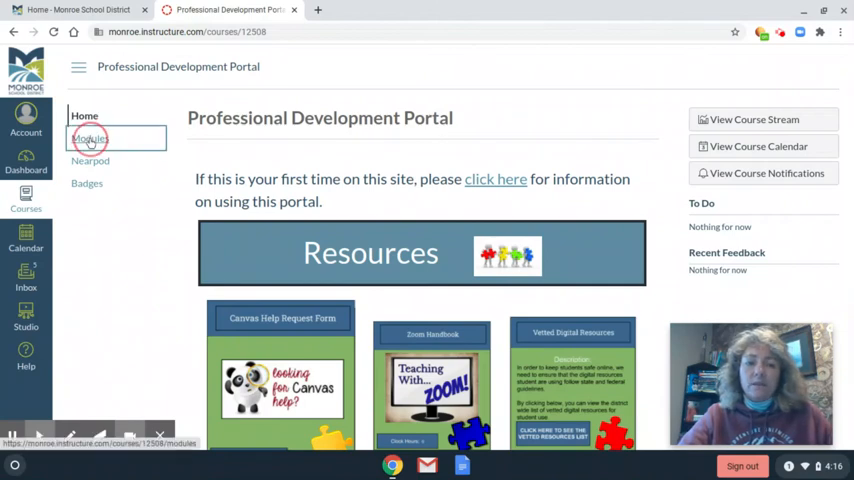
Show the course Modules page listing the Taking The Fear Out of Canvas module and videos
left_click(90, 138)
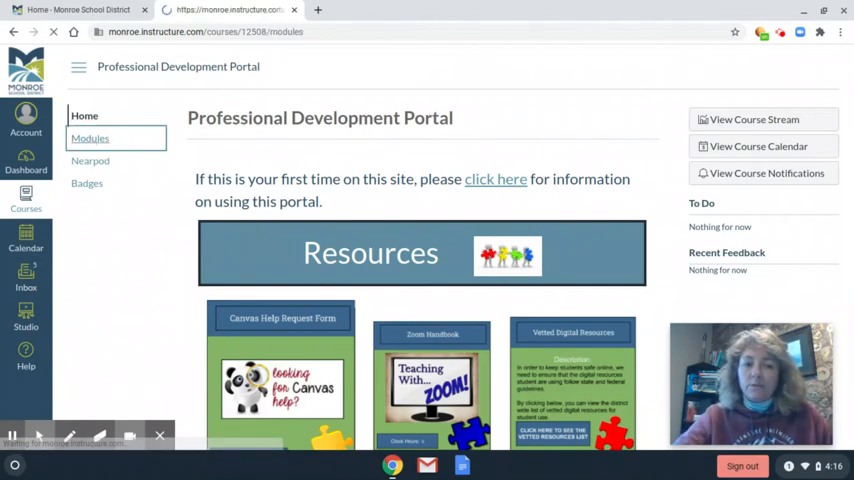
left_click(90, 138)
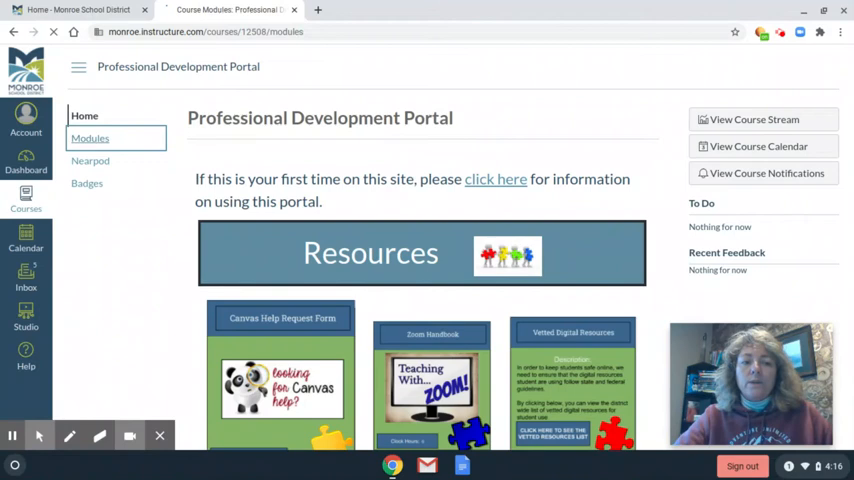
left_click(90, 138)
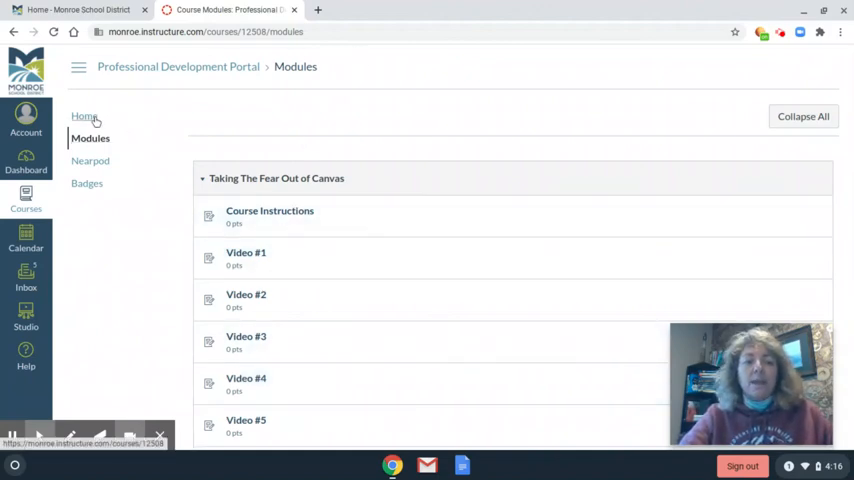
Go back to the Professional Development Portal home page with its Resources section
left_click(84, 116)
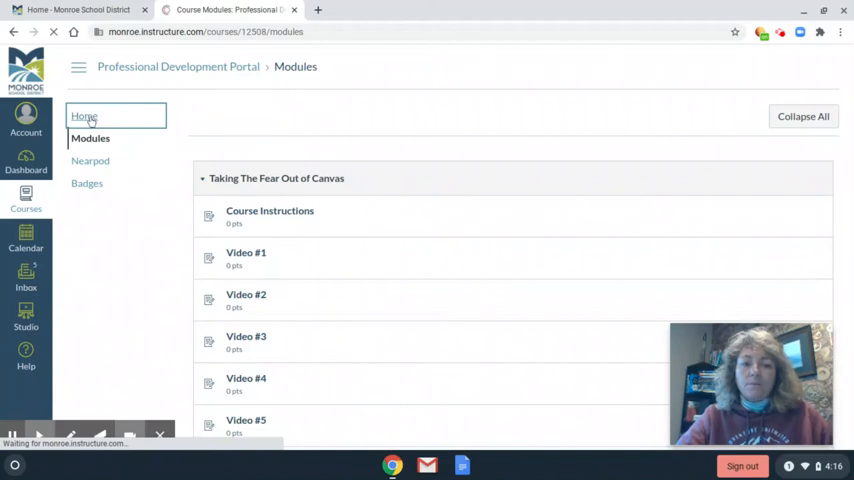
left_click(84, 116)
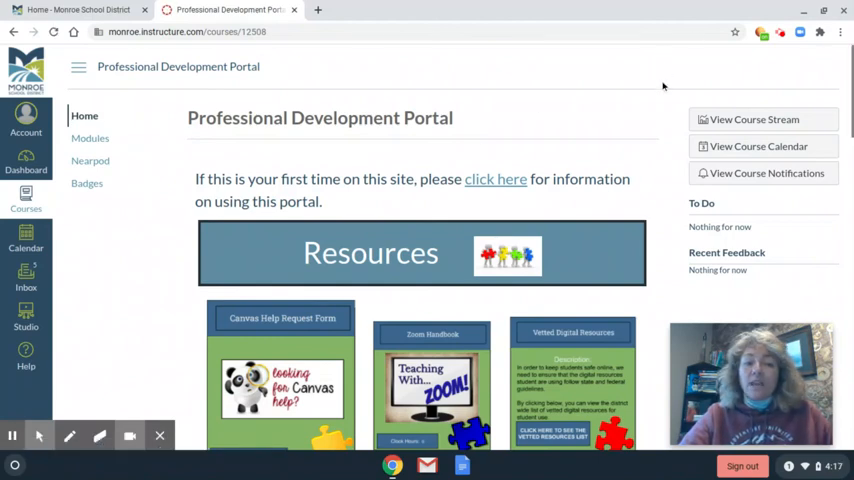
mouse_move(100, 250)
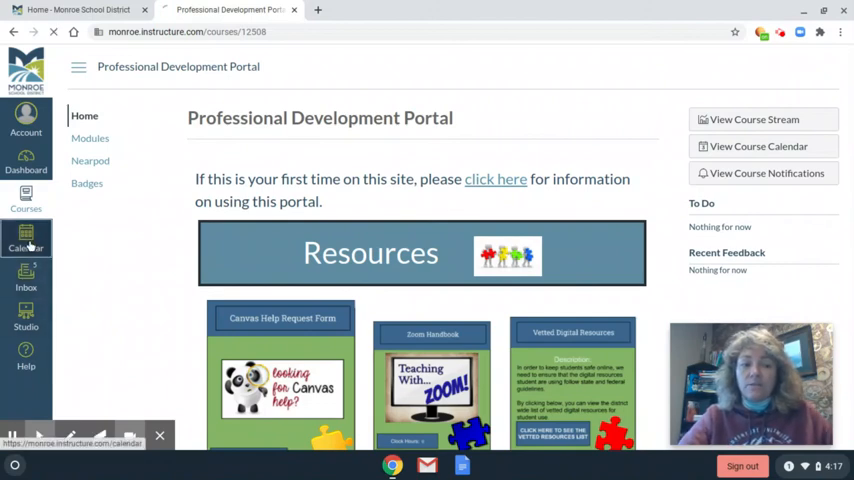
Open the Calendar in week view for Aug 30 – Sep 5, 2020
left_click(26, 240)
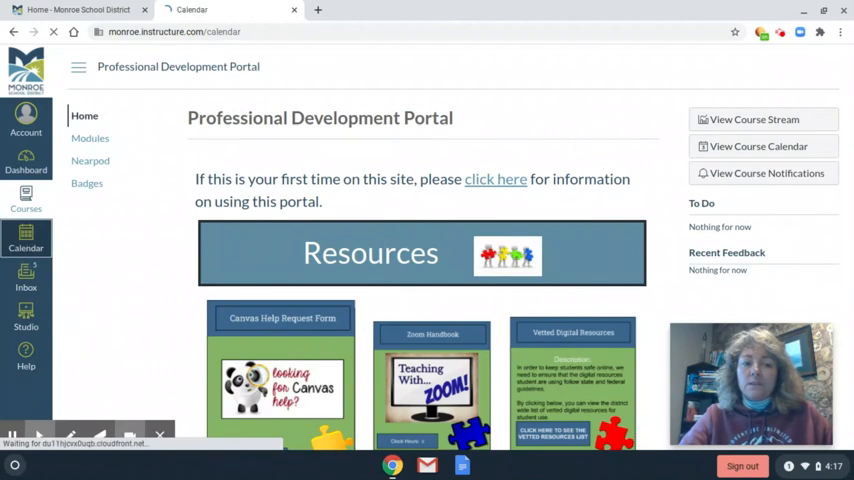
left_click(26, 240)
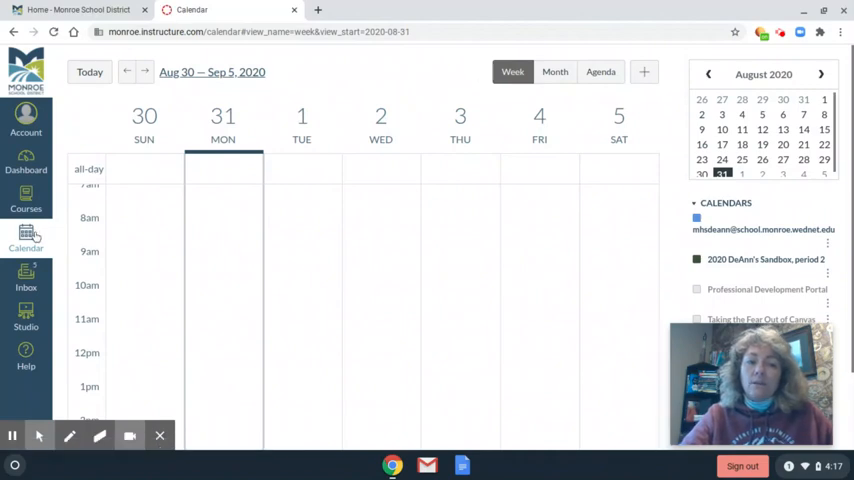
mouse_move(334, 225)
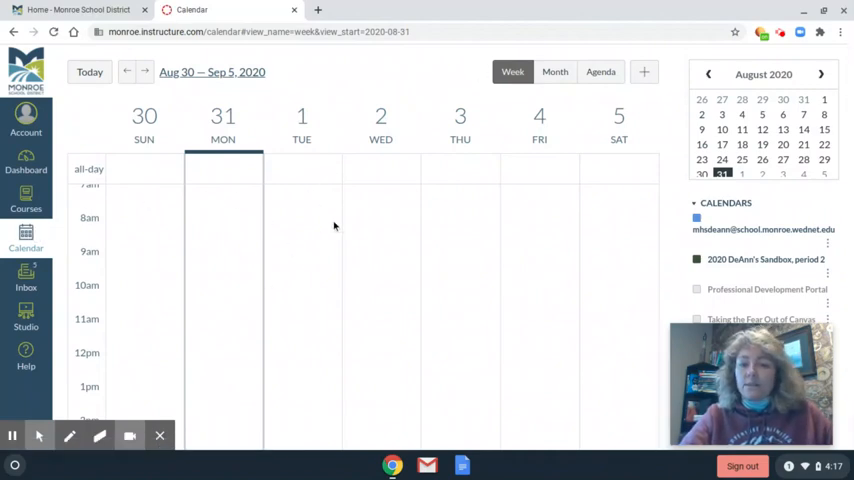
mouse_move(221, 260)
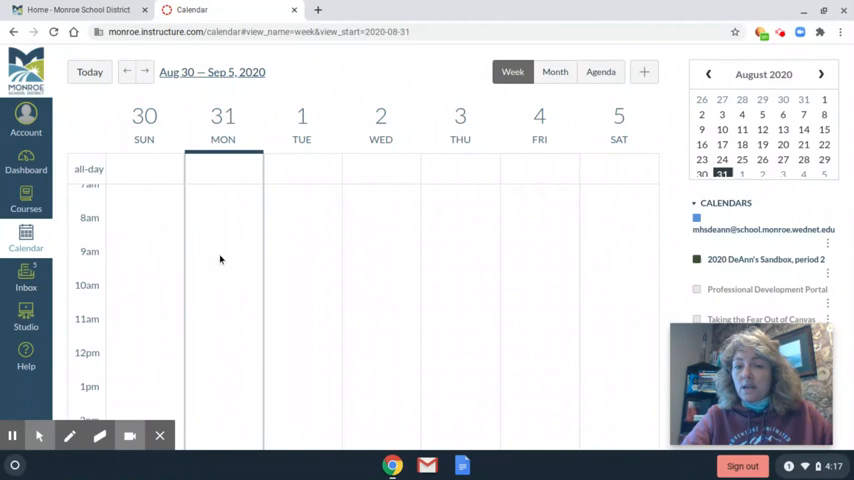